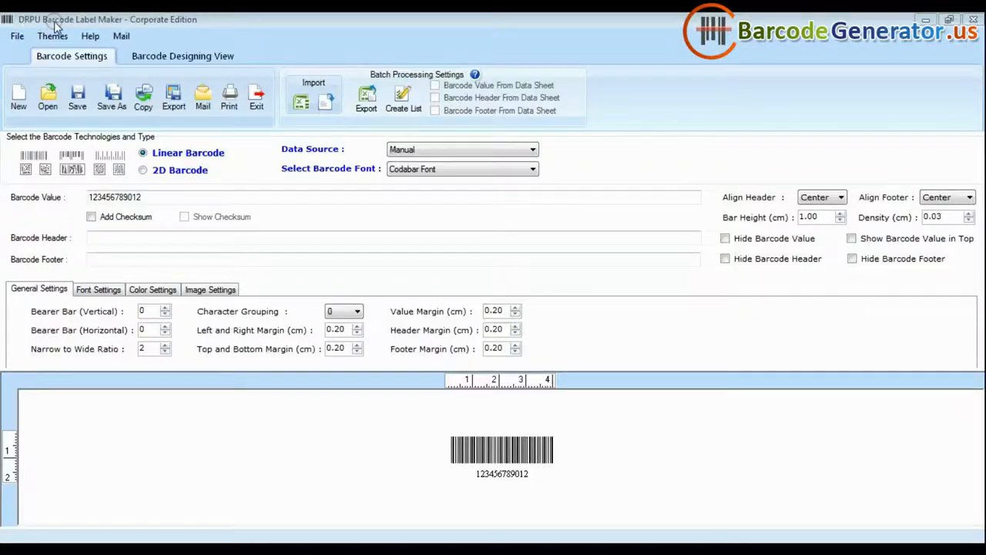
{"action": "mouse_move", "coordinate": [170, 26]}
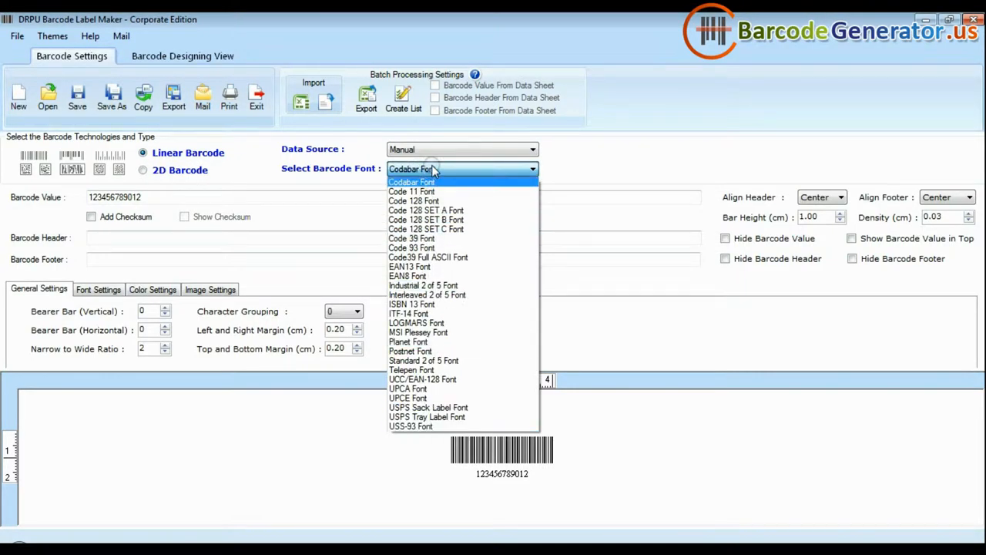
Review the barcode fonts keeping Codabar, then switch to a 2D barcode
{"action": "left_click", "coordinate": [142, 170]}
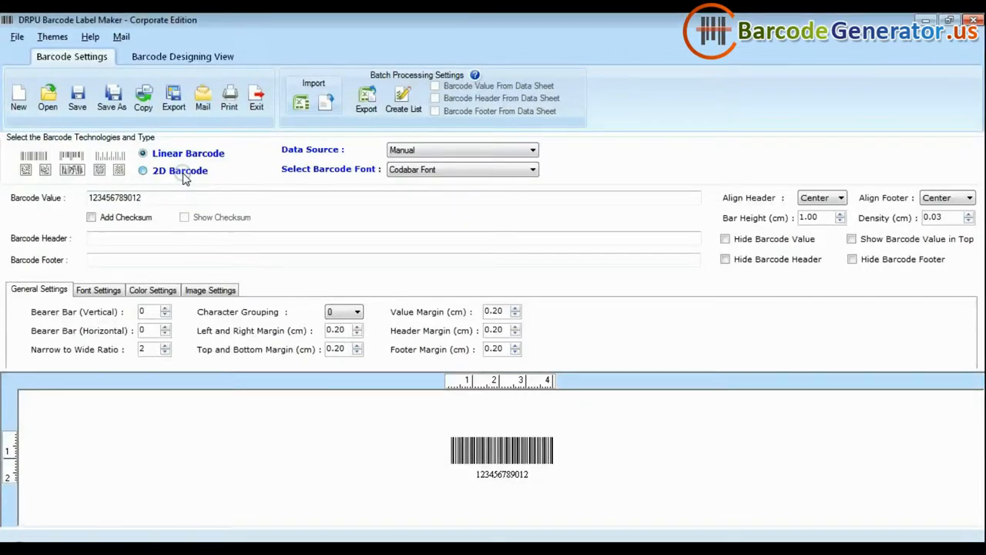
{"action": "left_click", "coordinate": [142, 171]}
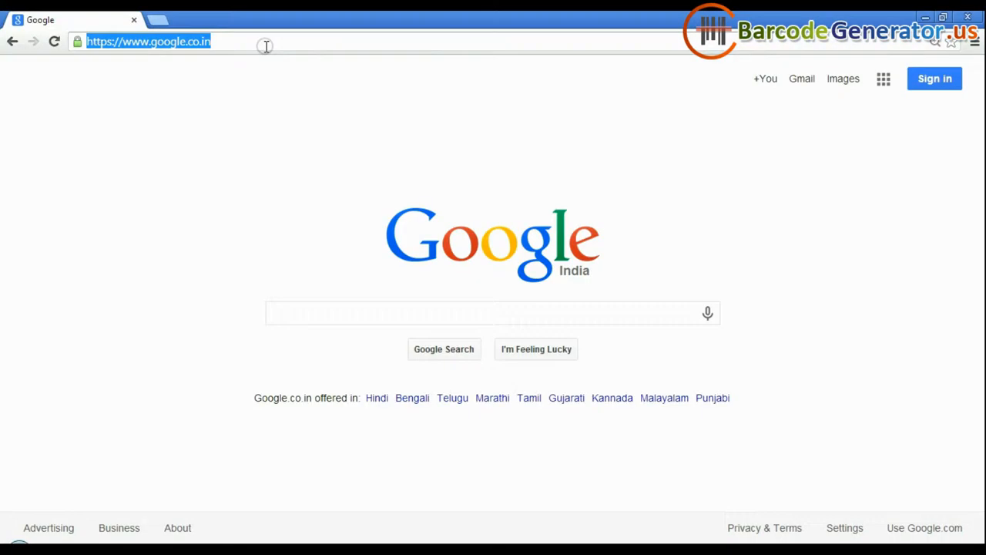
Translate 'This barcode is designed using DRPU Software' into Arabic and select the result
{"action": "type", "text": "translate.google.com"}
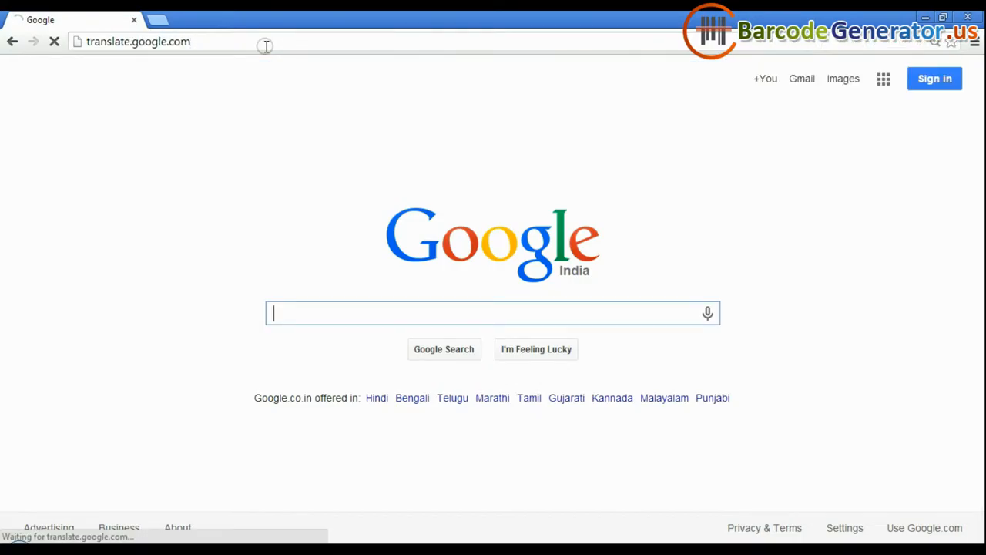
{"action": "type", "text": "This barcode is"}
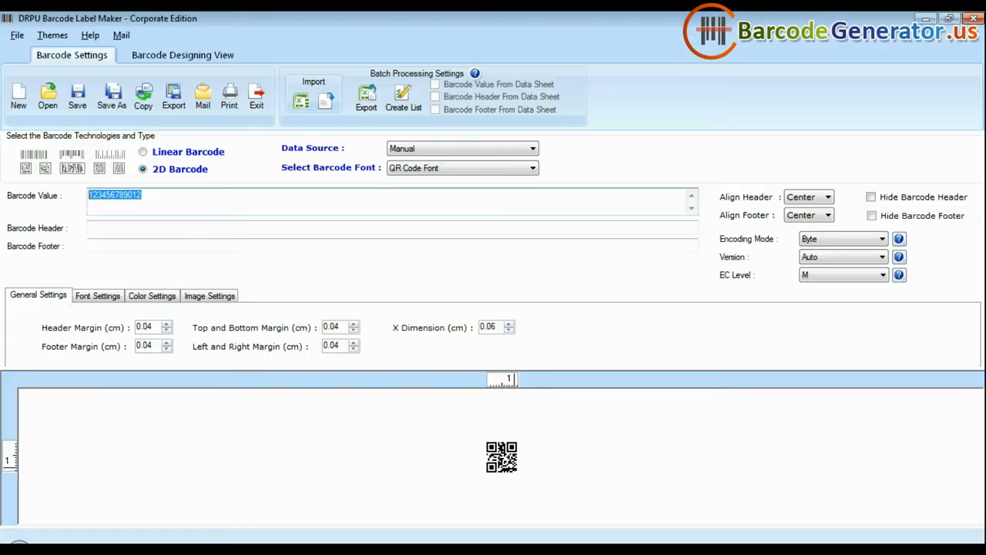
{"action": "type", "text": "这个条码是用DRPU软件设计"}
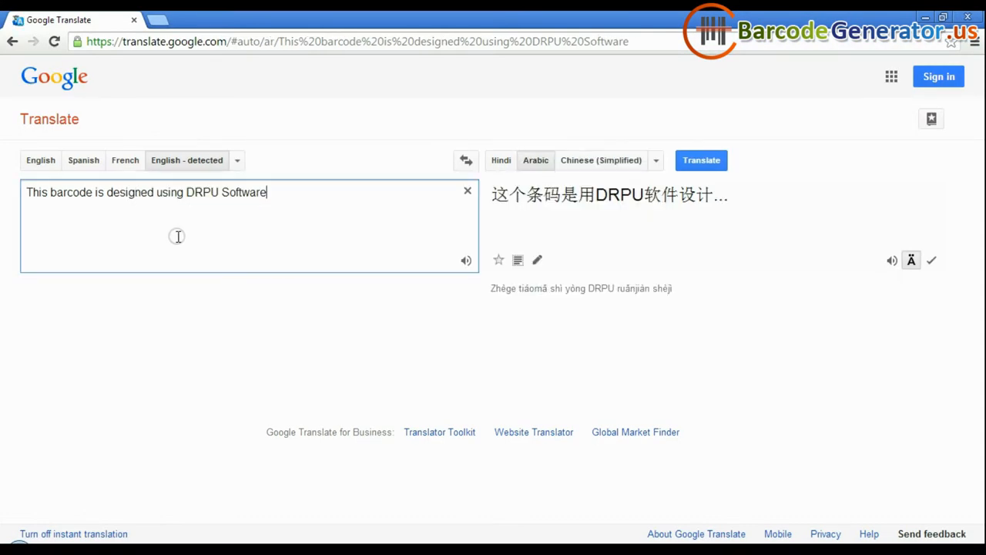
{"action": "left_click", "coordinate": [535, 160]}
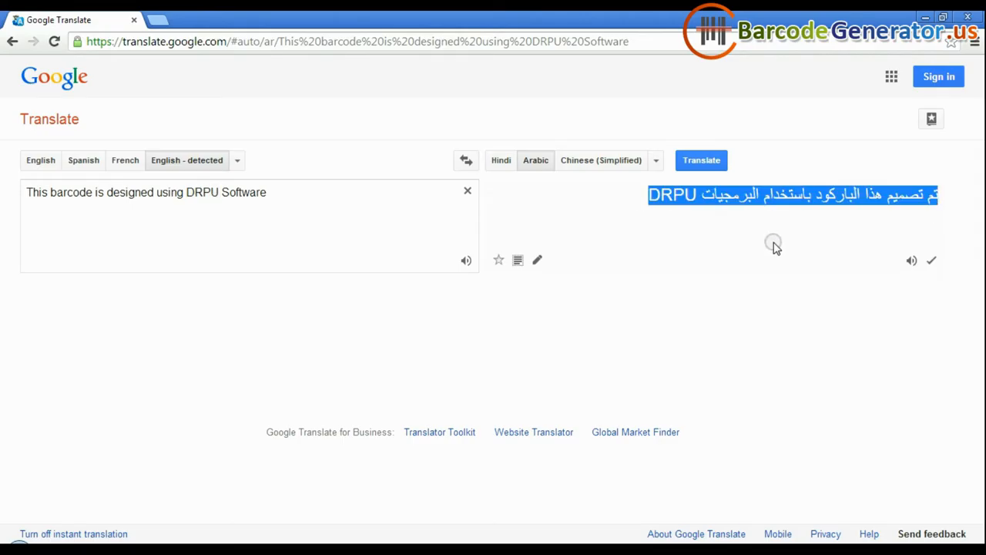